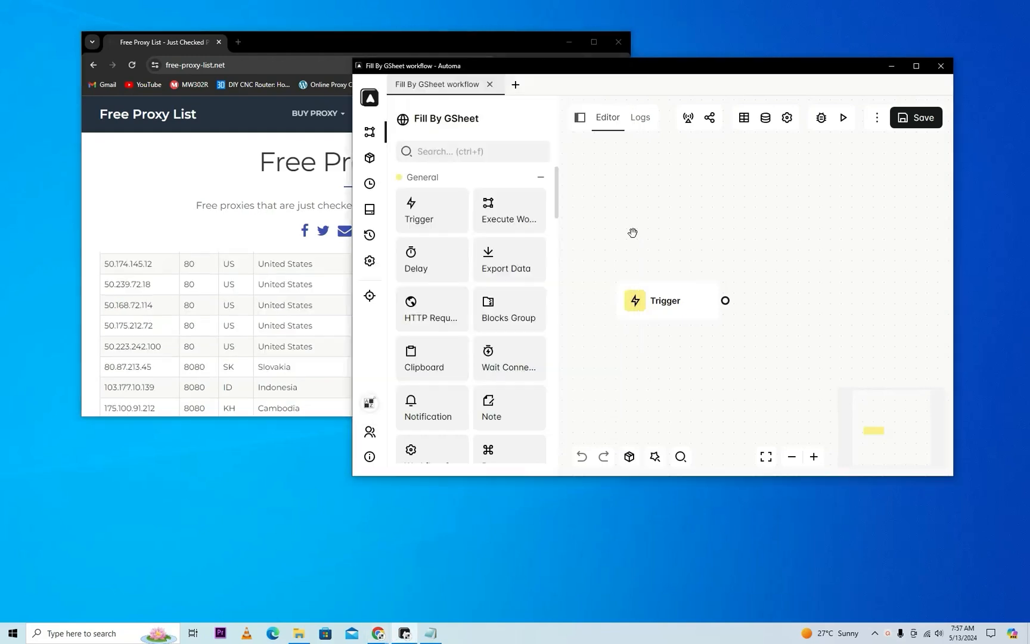
Step: Add an Active tab block, then Loop elements and Loop breakpoint blocks found by searching 'loo'
text(a)
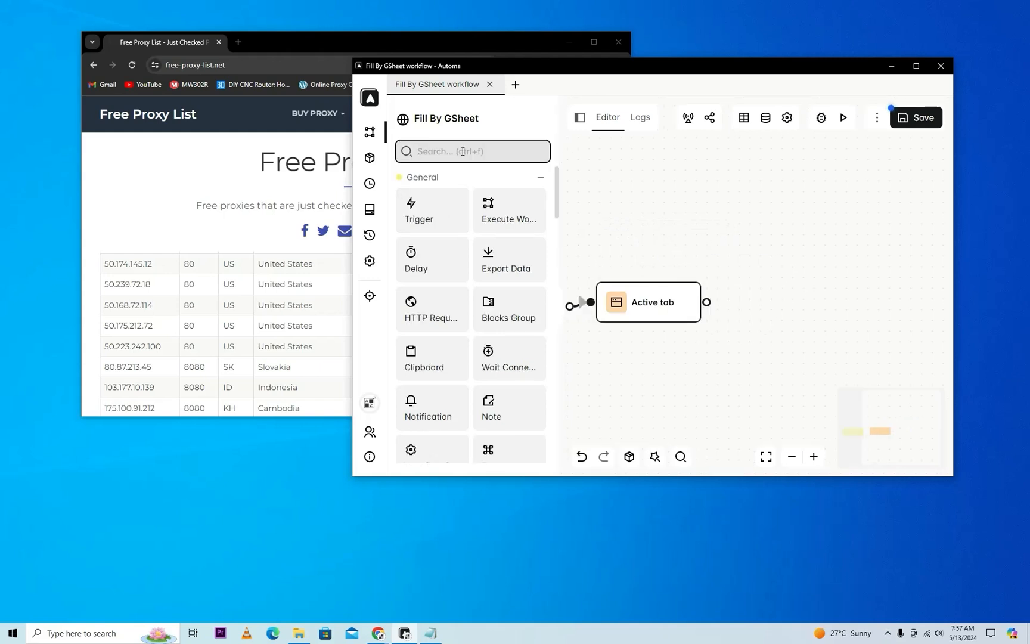
text(loo)
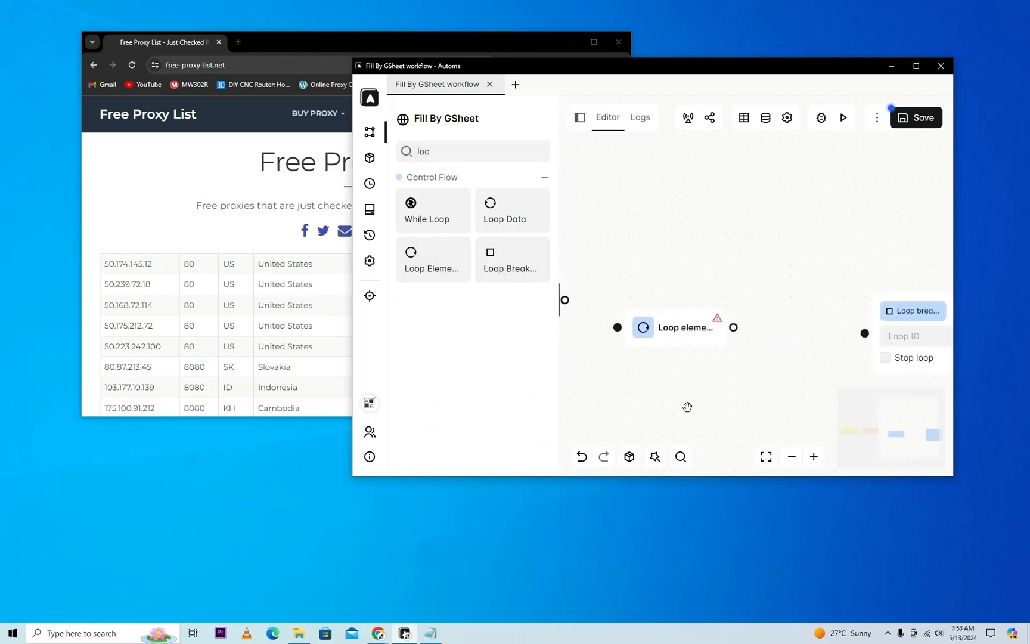
click(676, 326)
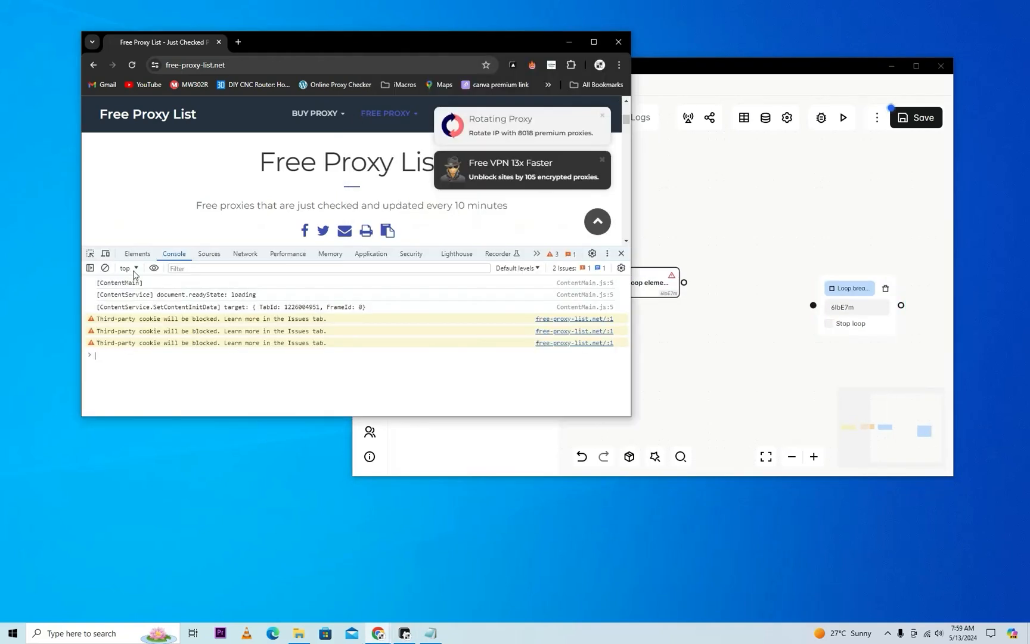
Step: Inspect the proxy table's body rows in Chrome DevTools to find their XPath
click(137, 254)
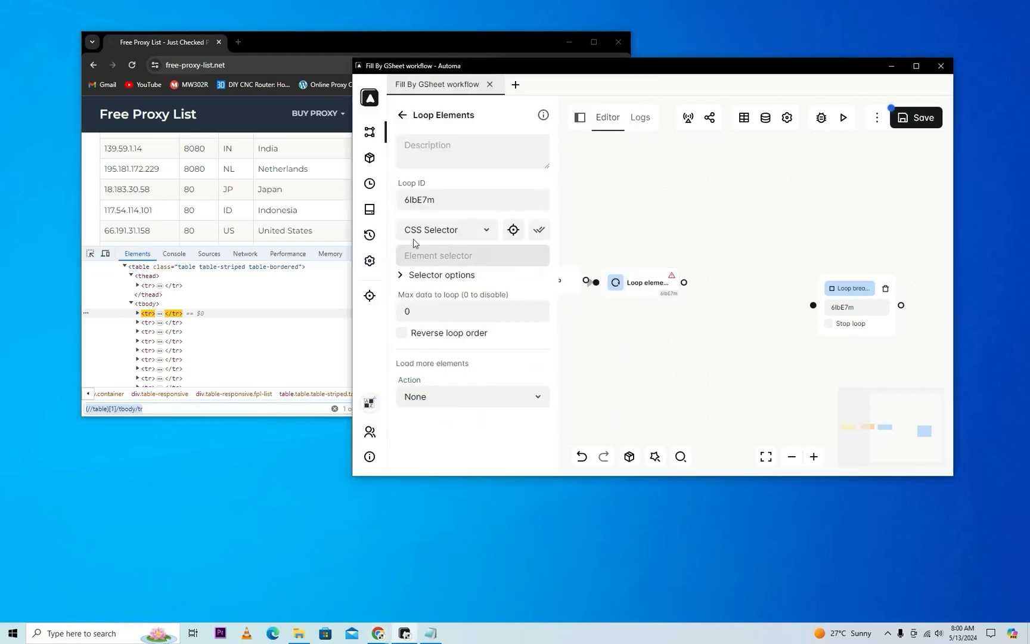
Step: Switch the Loop elements block's selector type from CSS Selector to XPath
click(446, 229)
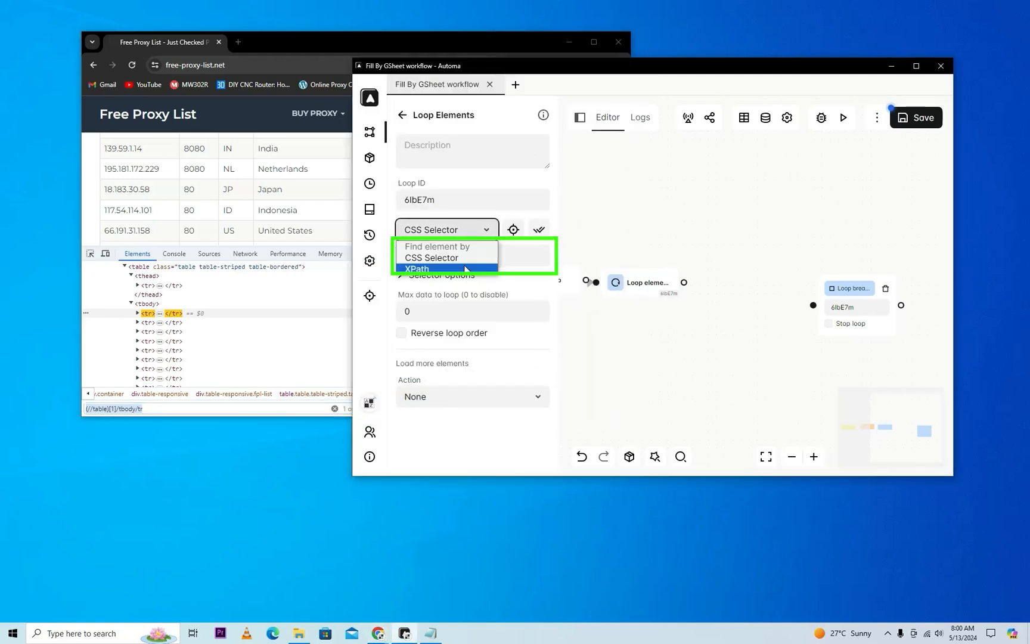
click(416, 269)
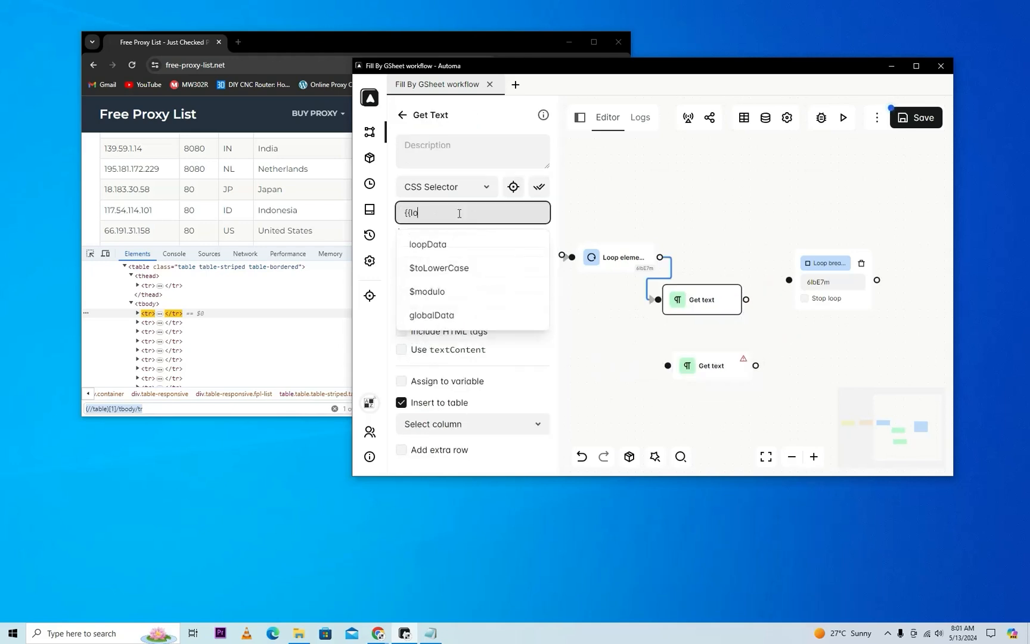
Step: Set the first Get text block's selector to {{loopData@6lbE7m}} td:nth-child and describe it as ip
click(427, 243)
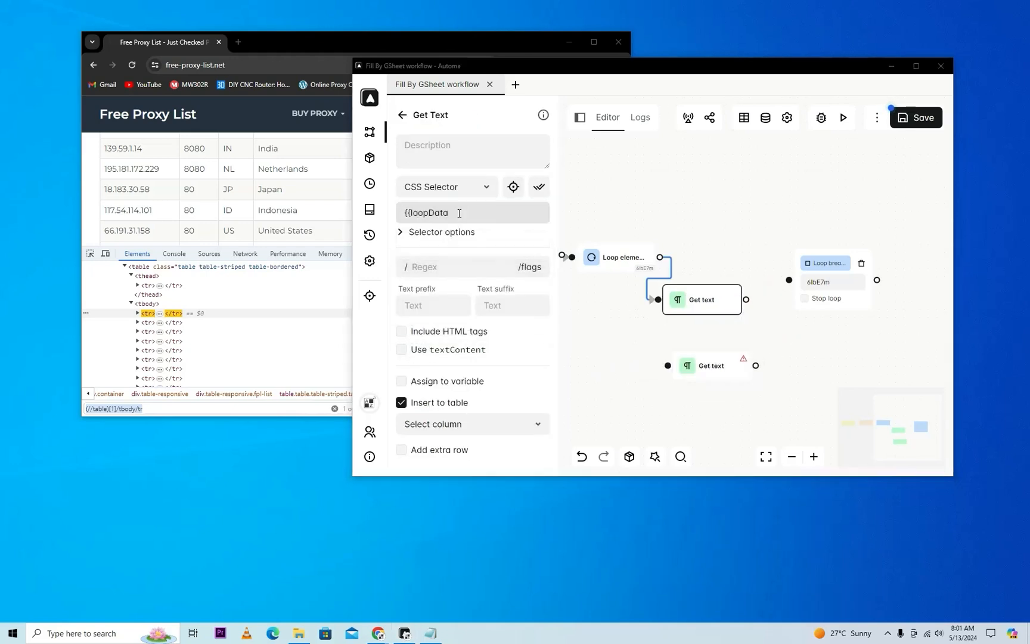
text(@6lbE7m}} td:nth-child)
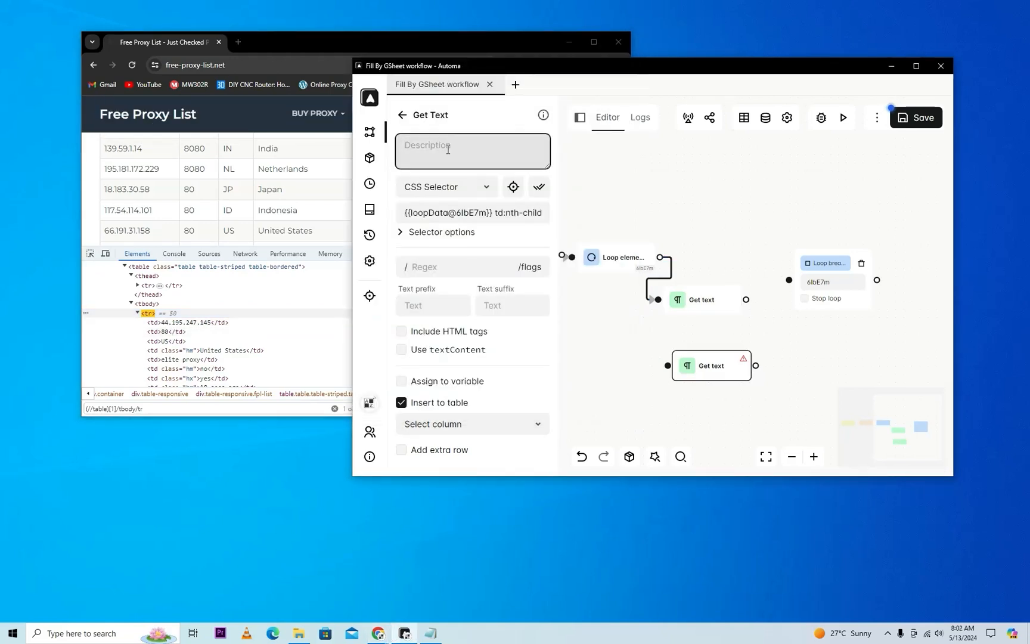
text(ip)
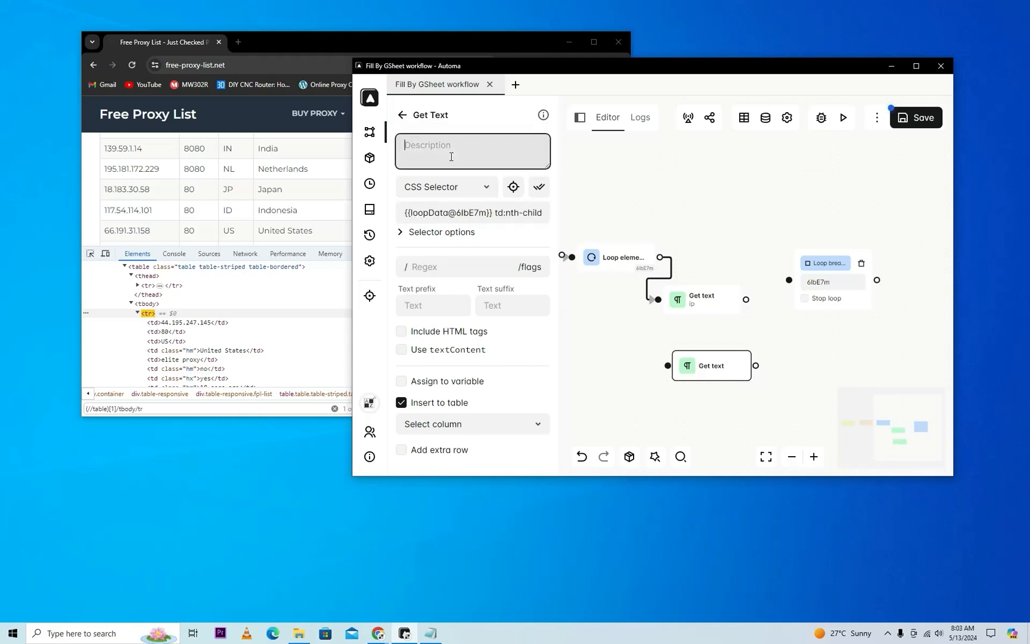
Step: Describe the second Get text block as port and insert its text into the port column
text(p)
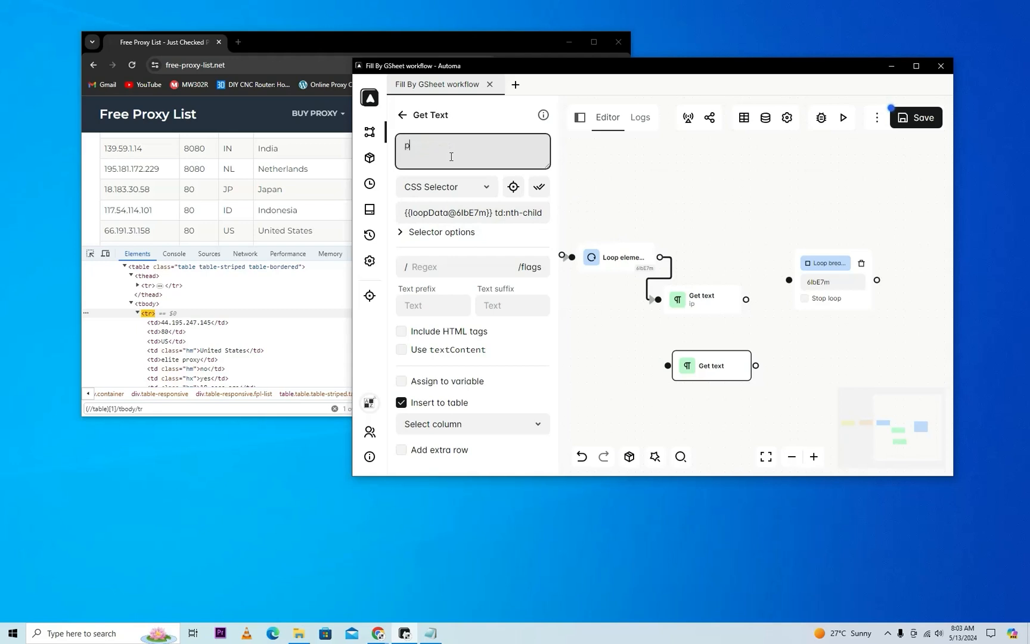
text(ort)
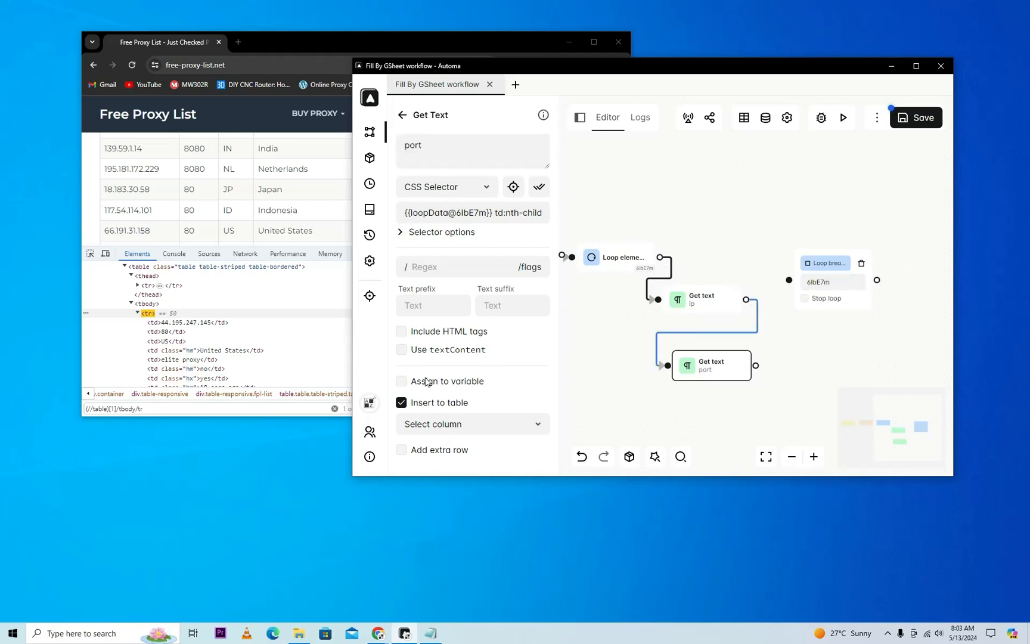
click(471, 423)
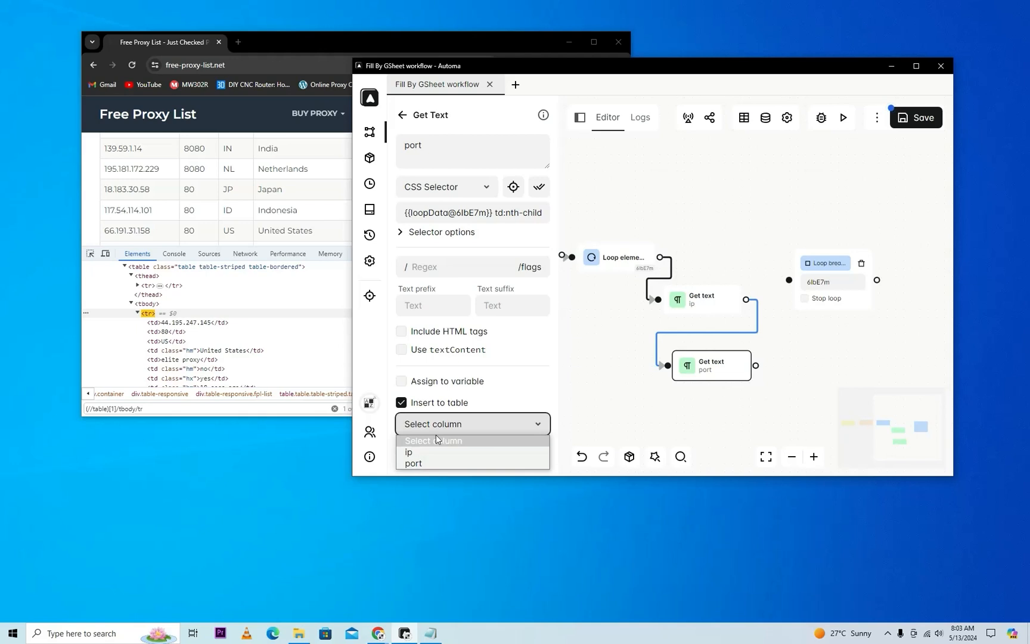
click(412, 462)
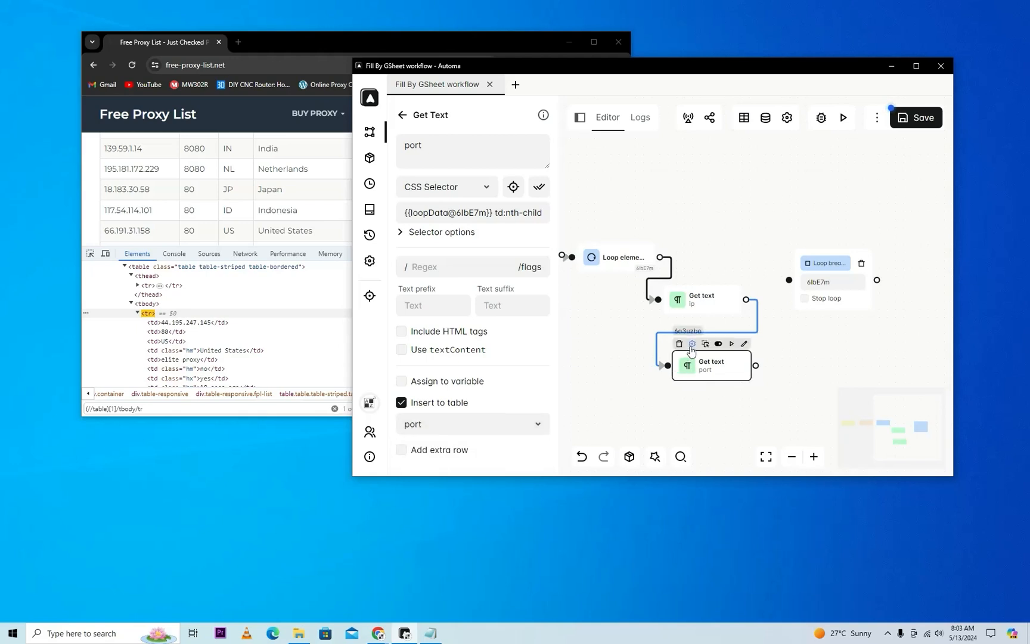
Step: Enable On error for the port block with an Insert data item for the port column
click(691, 343)
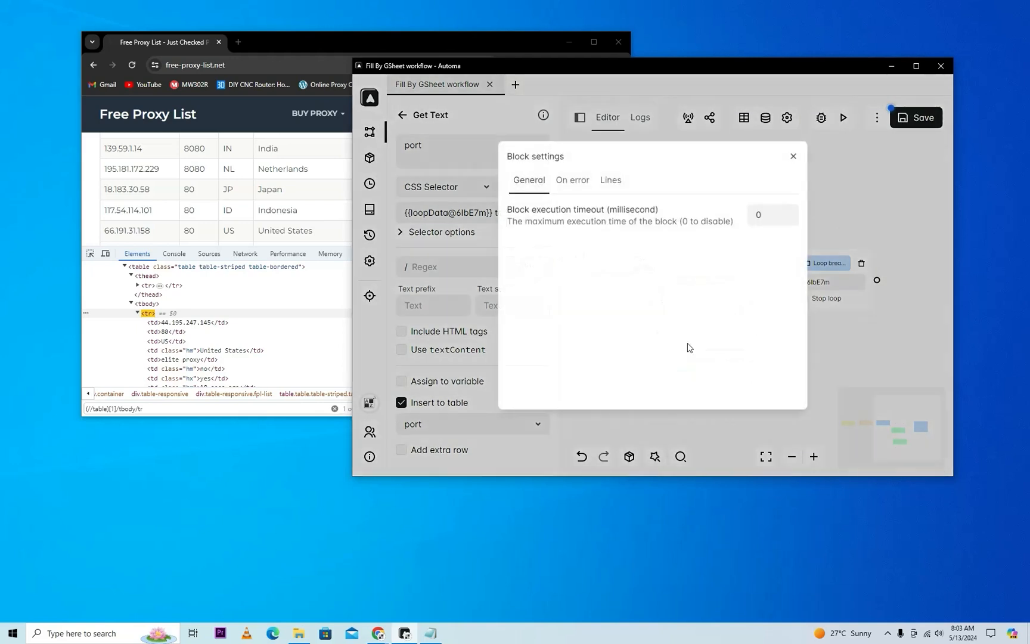
click(571, 179)
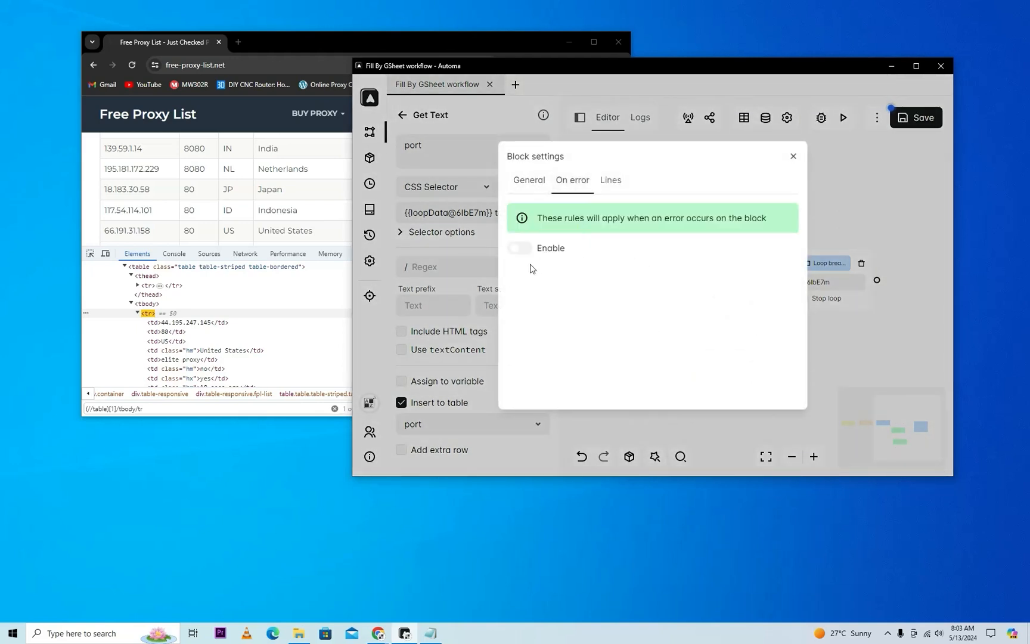
click(519, 248)
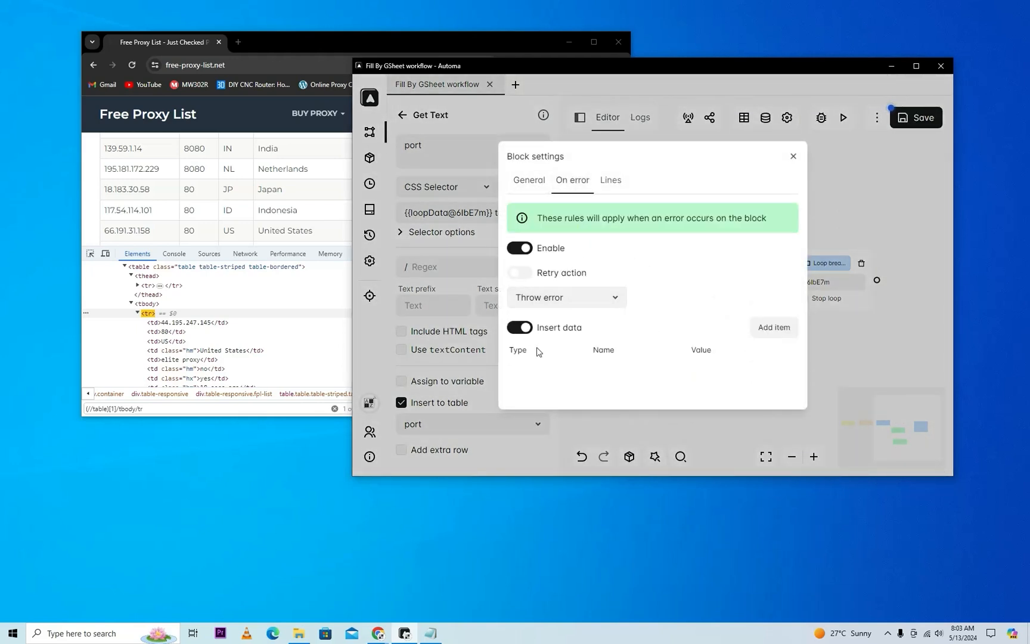
mouse_move(654, 369)
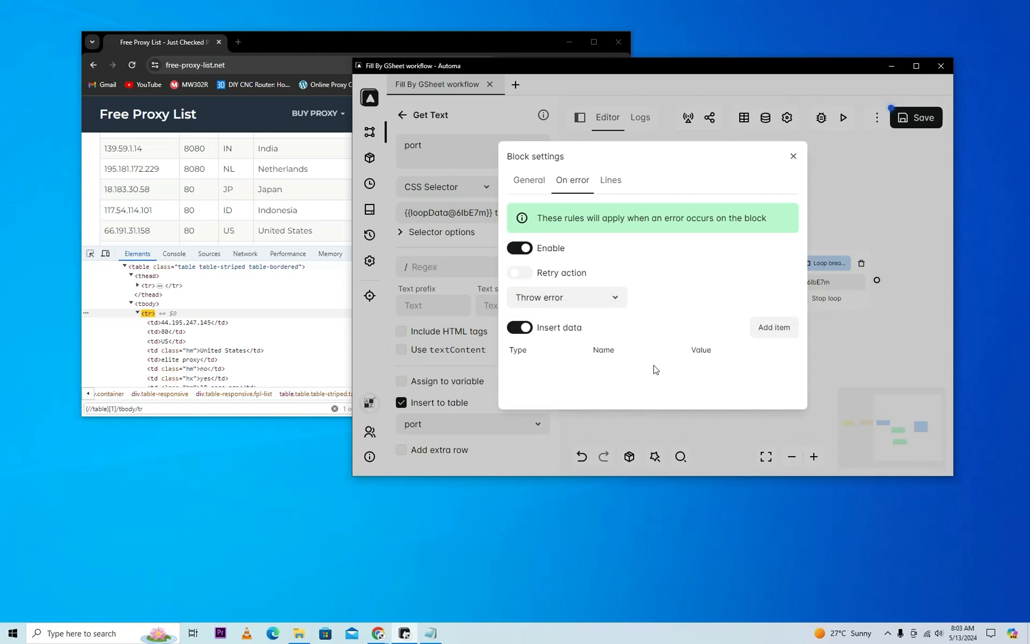
click(773, 327)
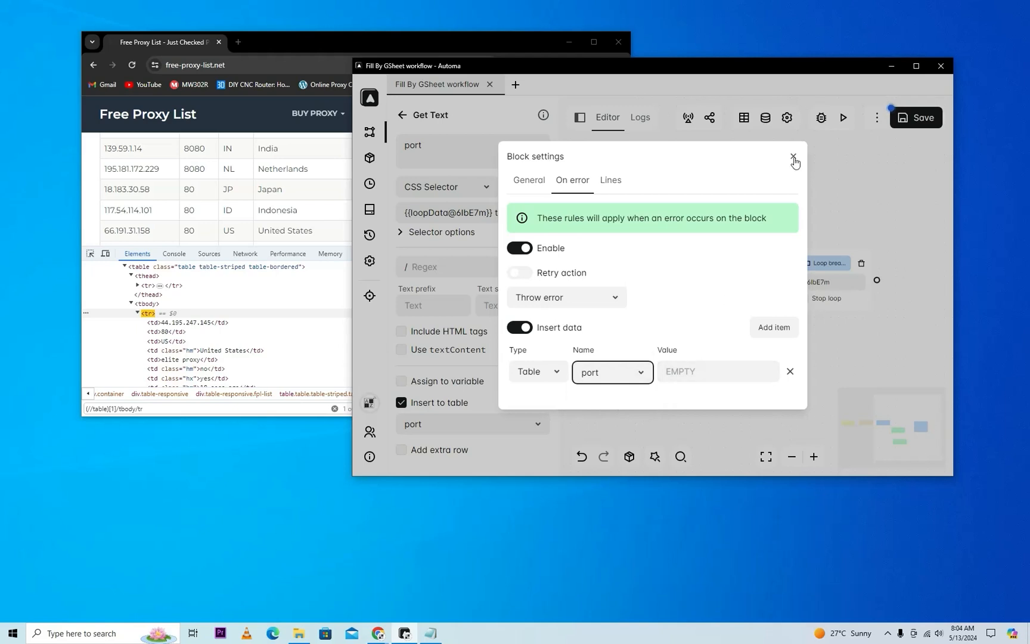
Step: Enable On error for the ip block, inserting data into the ip column
click(794, 160)
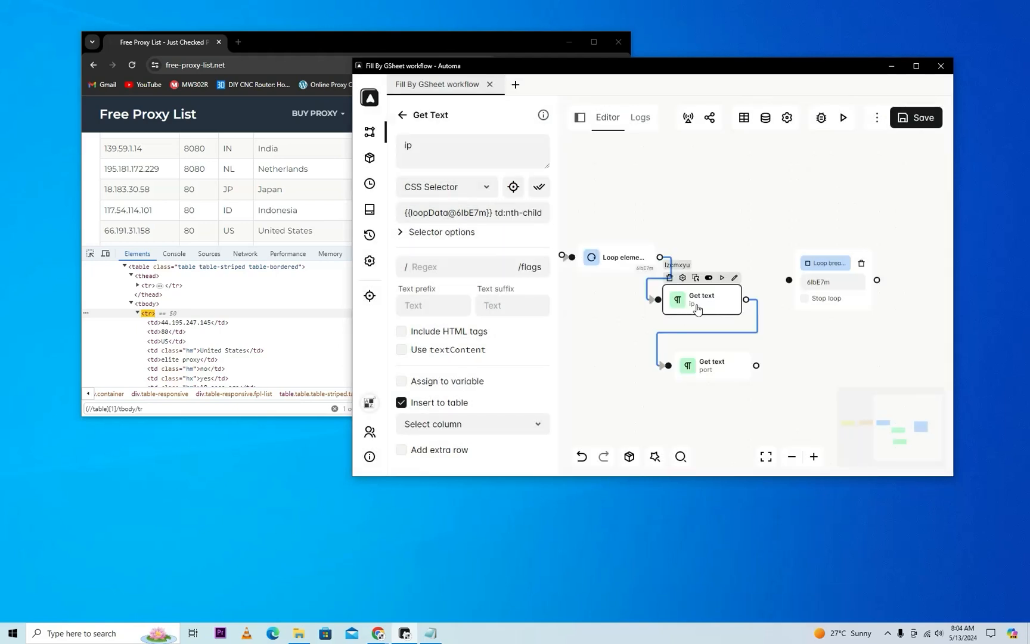
click(471, 423)
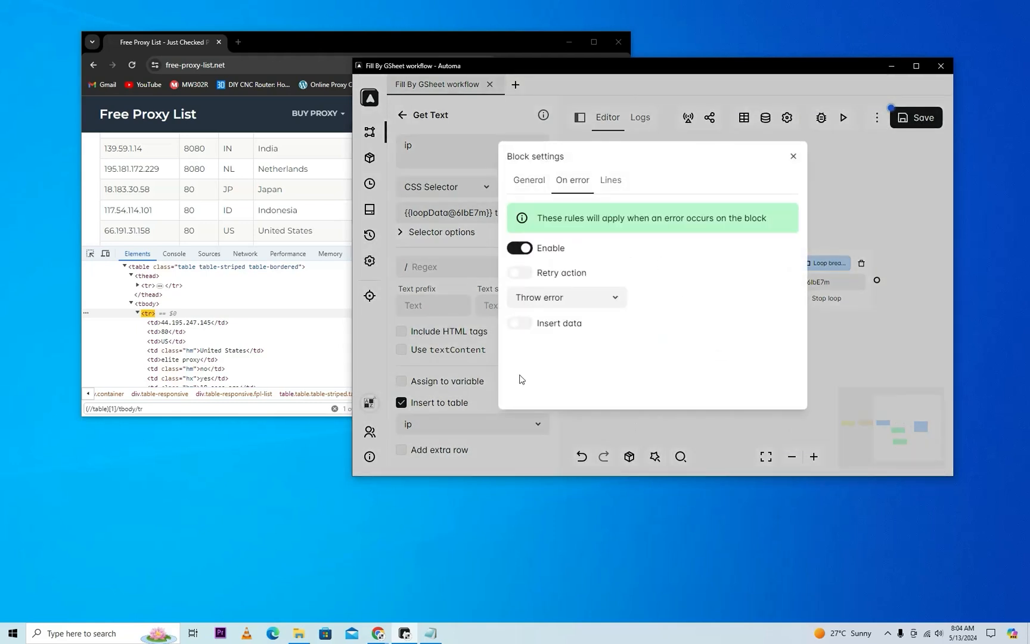
click(519, 326)
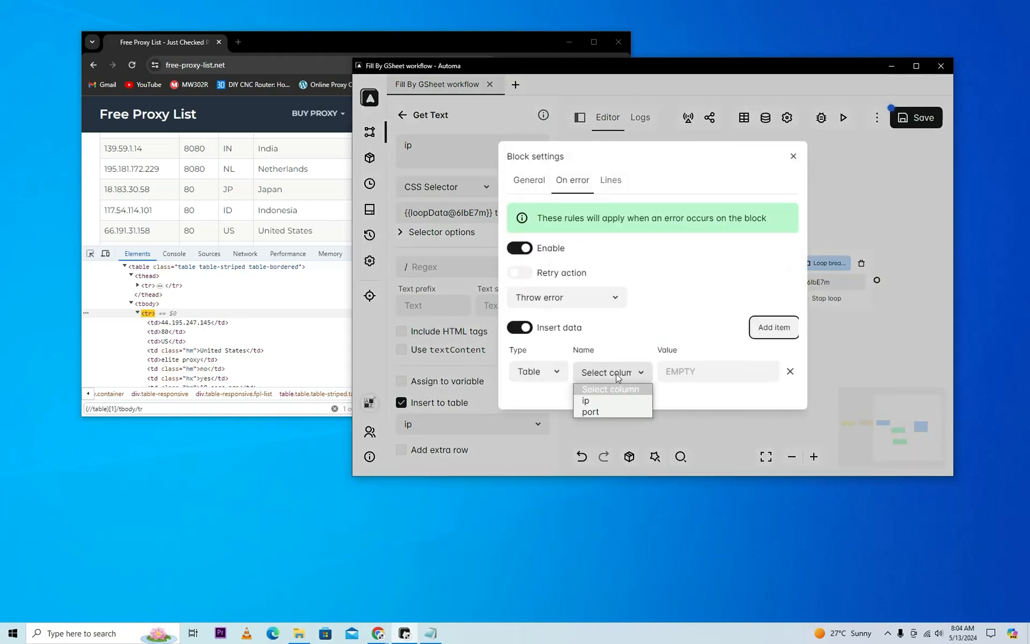
click(584, 400)
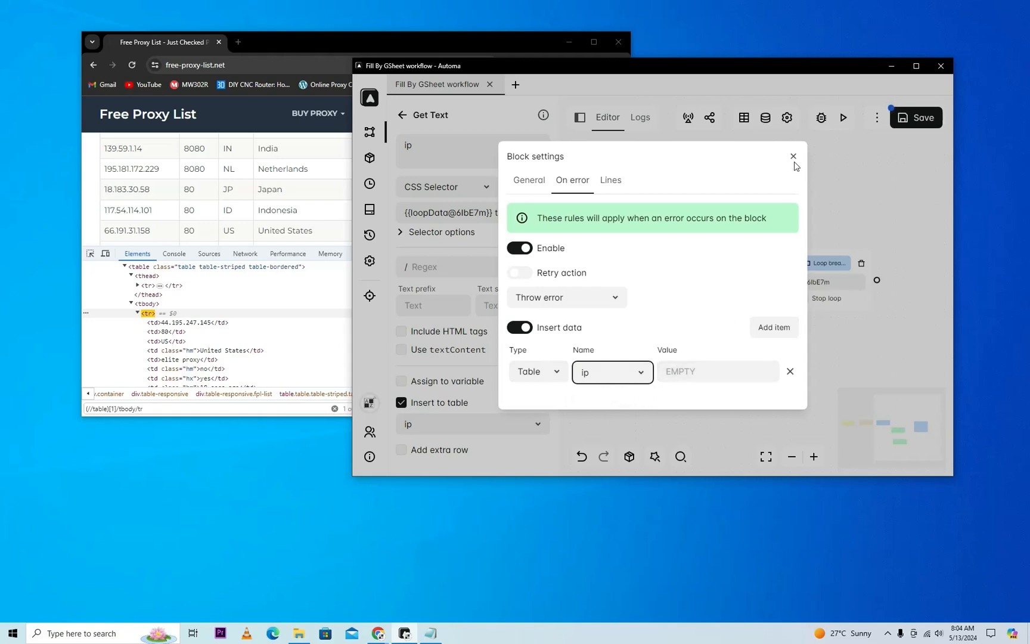
click(793, 156)
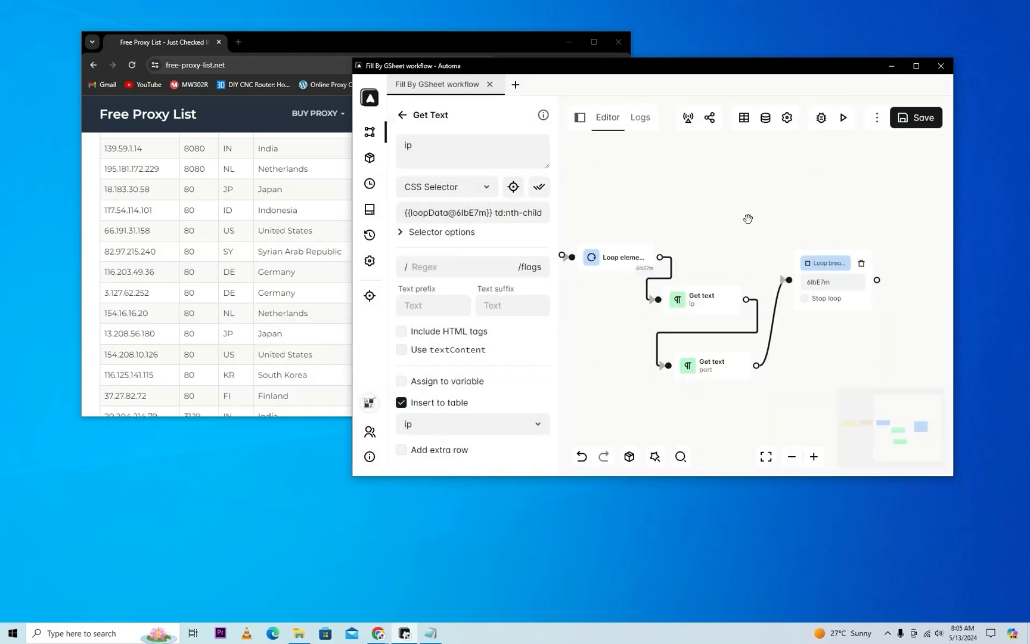
Step: Run the Fill By GSheet workflow and review the block chain from the Trigger block
click(400, 114)
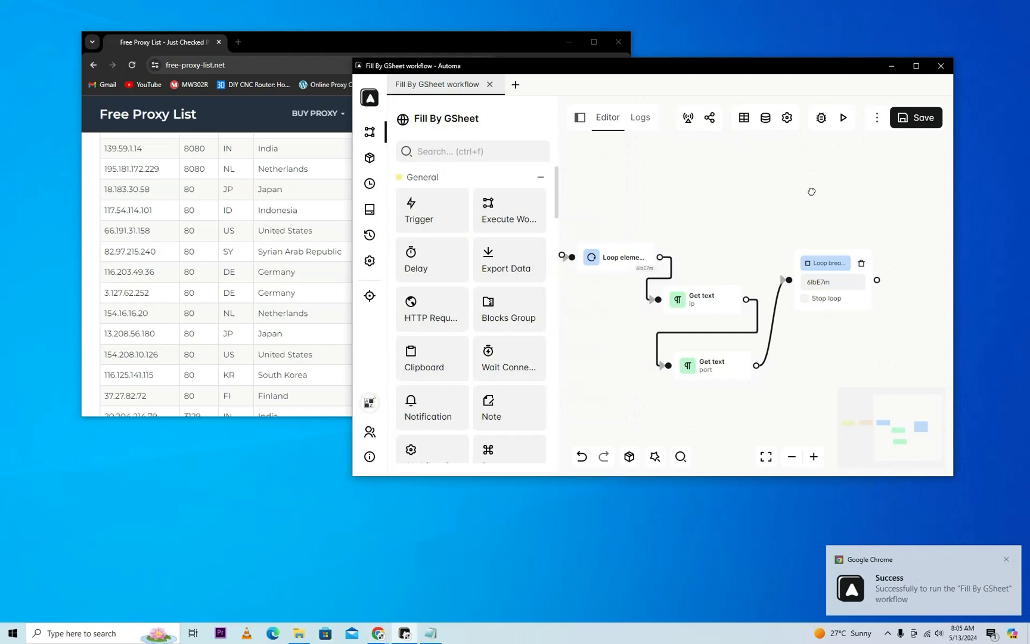
click(639, 116)
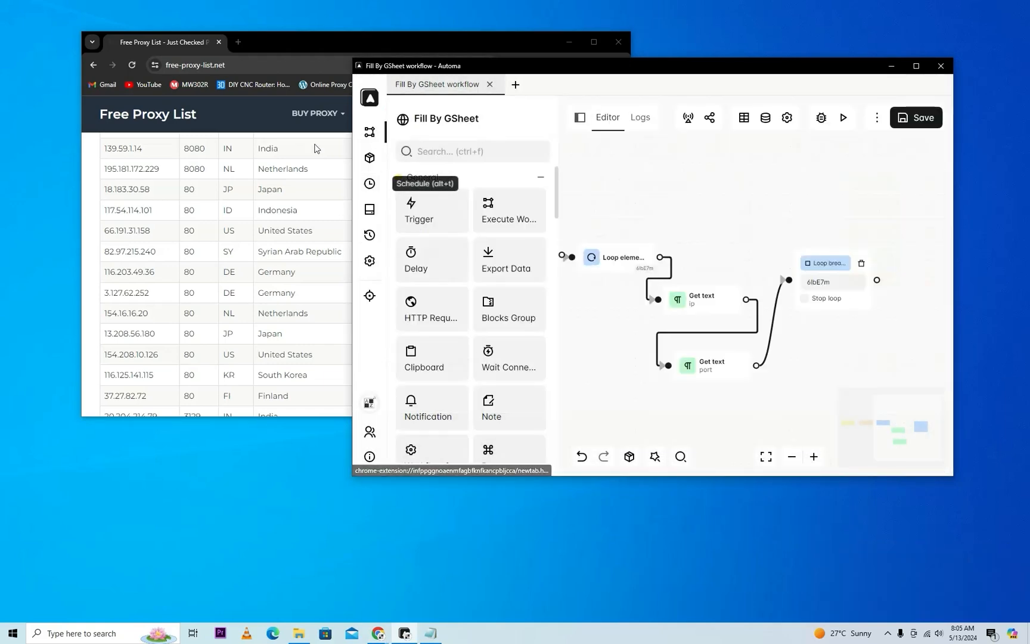
click(638, 116)
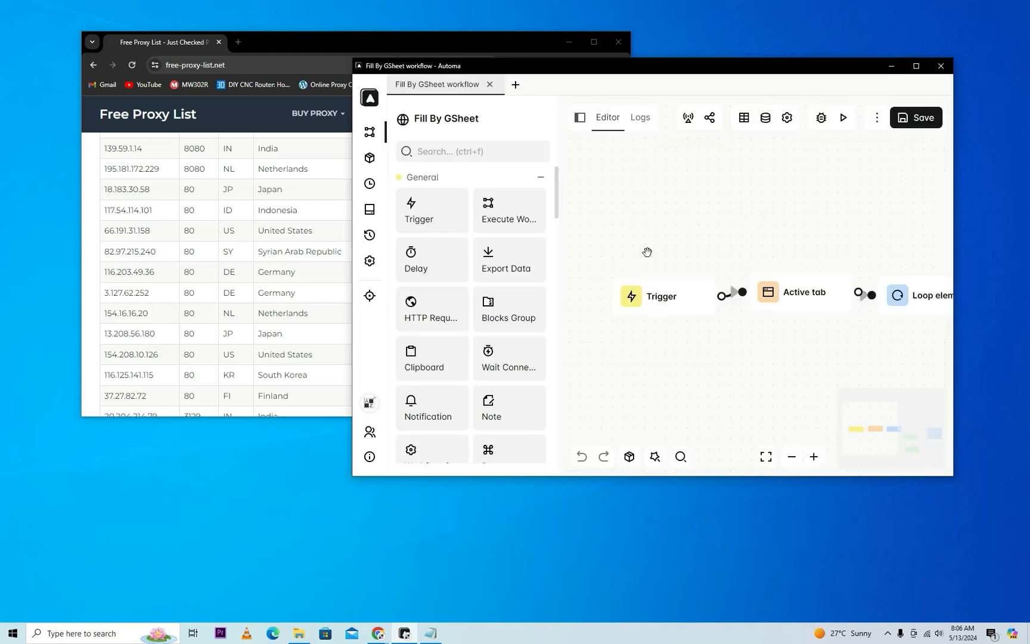
mouse_move(731, 161)
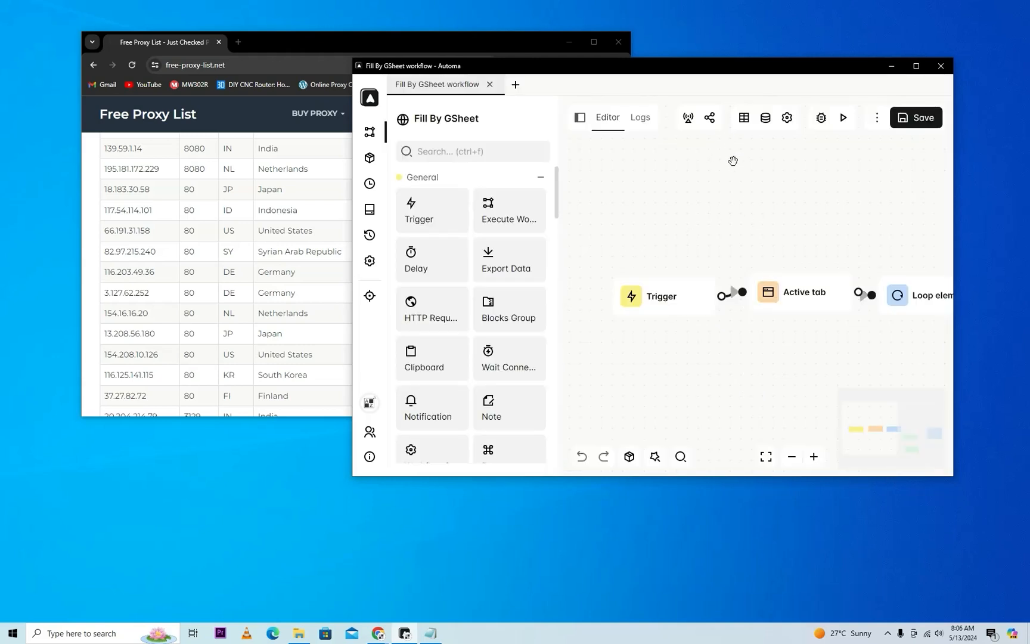